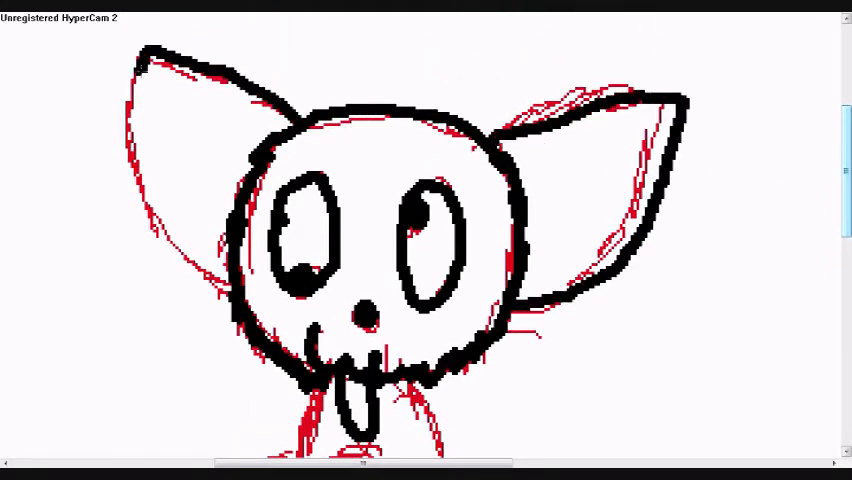
Ink the creature's head, ears, eyes and nose in thick black over the red sketch.
scroll(down, 3)
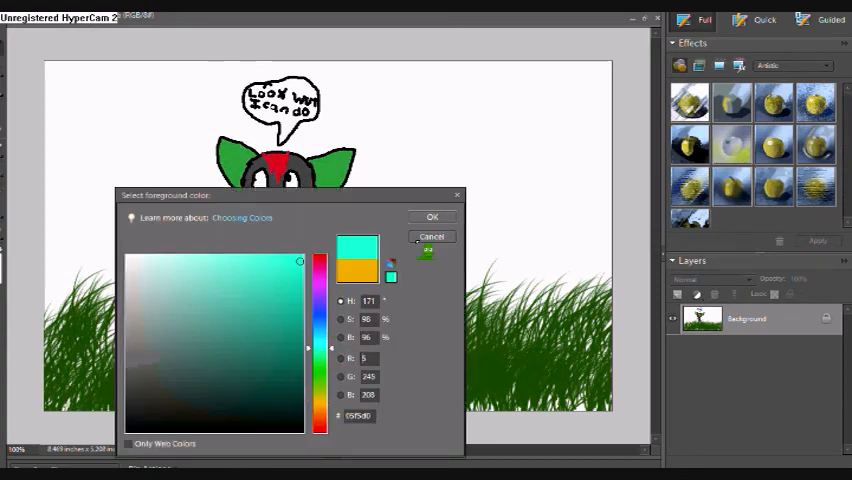
Confirm cyan as the foreground colour and flood the sky behind the creature with it.
click(432, 216)
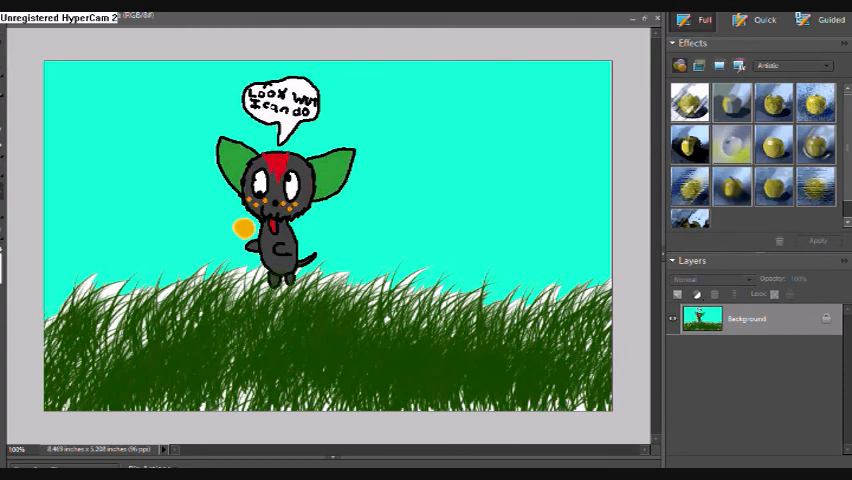